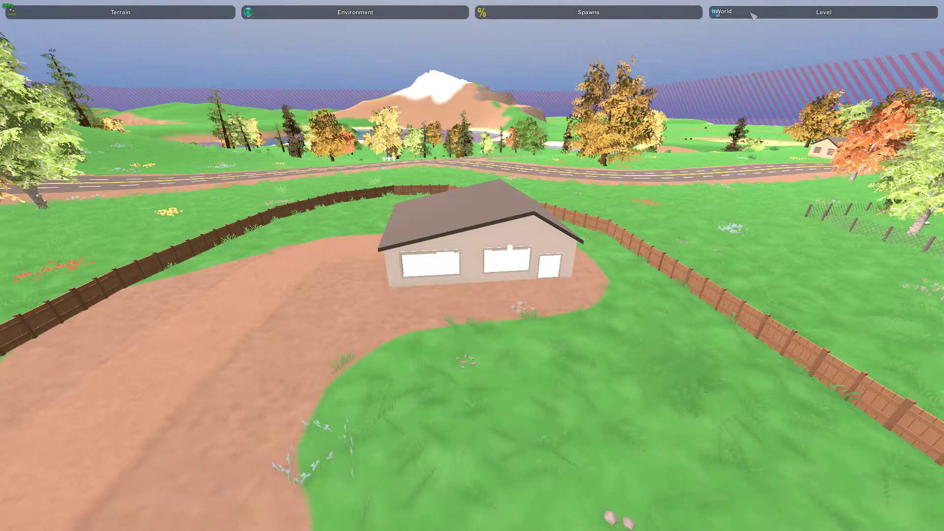
- Show the Level sections: Objects, Visibility and Players
click(722, 11)
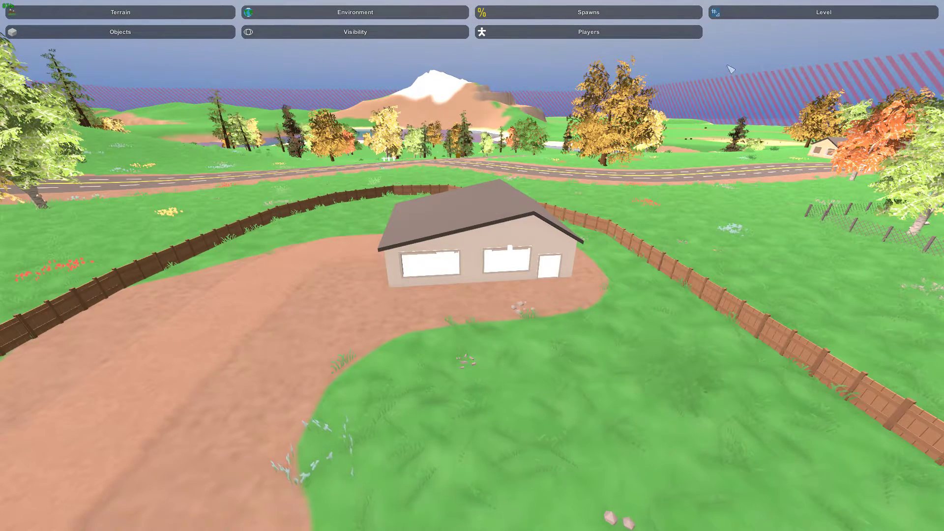
- Open the Objects catalogue and scroll through structure pieces like stairs, walls and windows
click(120, 31)
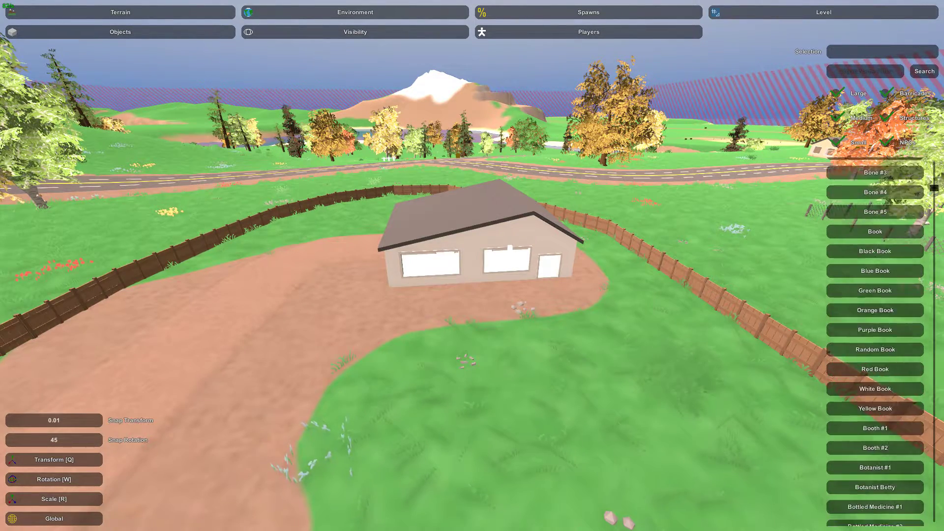
scroll(down, 3)
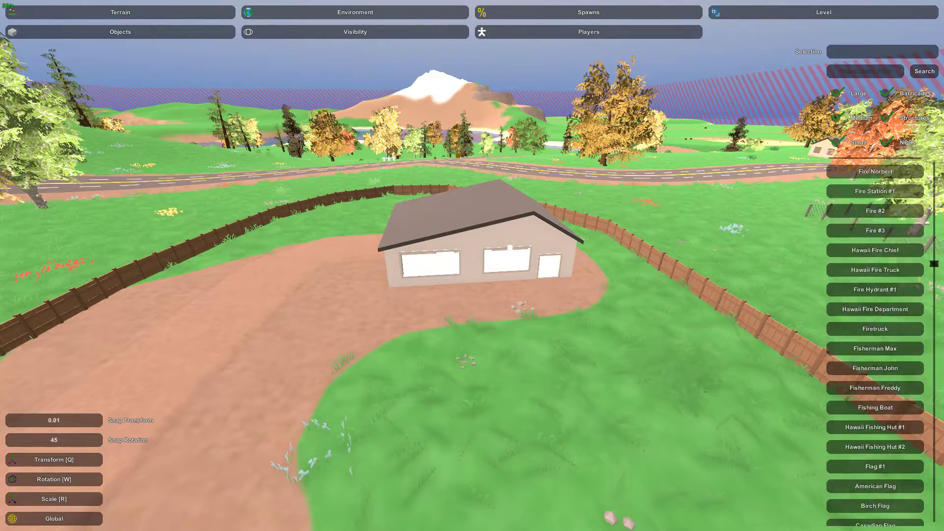
scroll(down, 3)
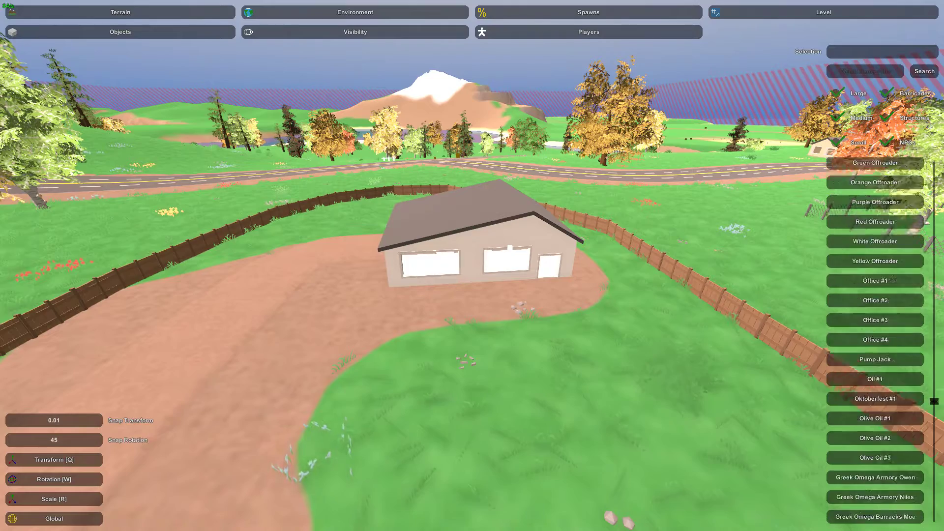
scroll(down, 3)
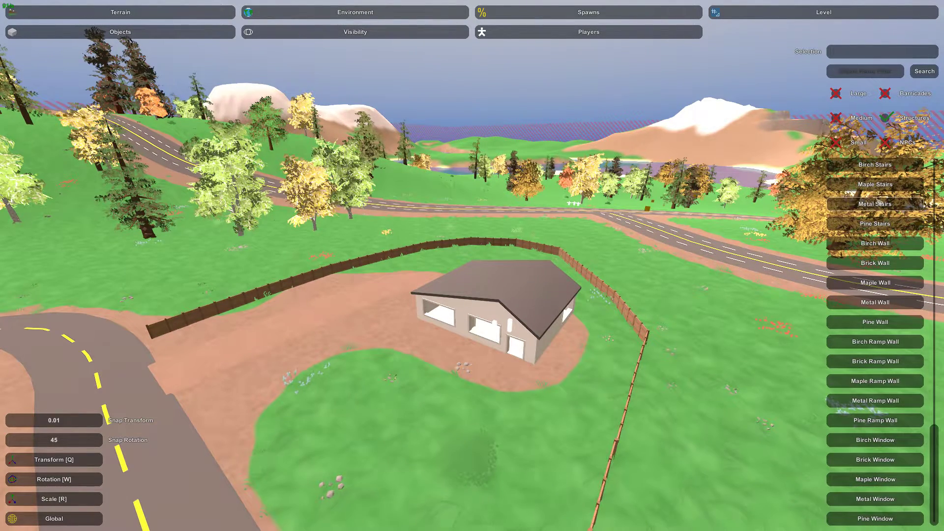
- Scroll the structures list, then filter the catalogue to Large objects only
scroll(down, 3)
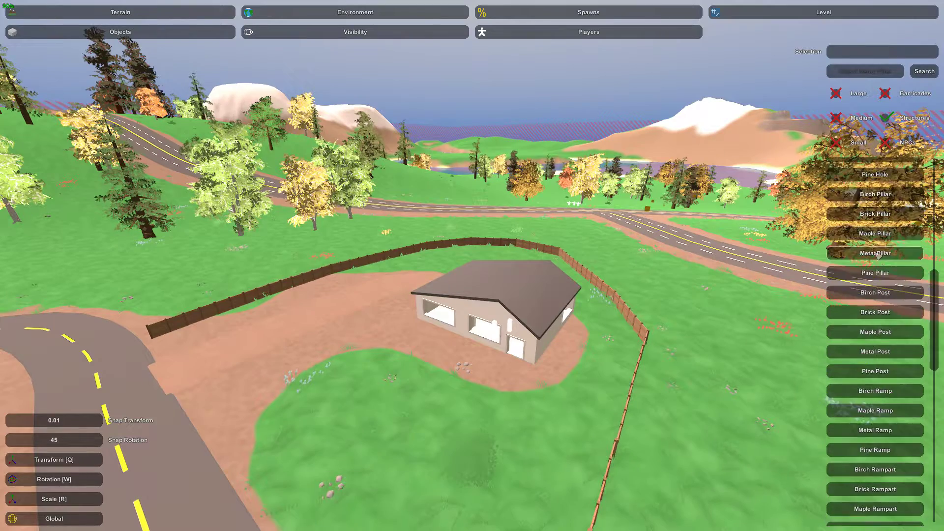
scroll(down, 3)
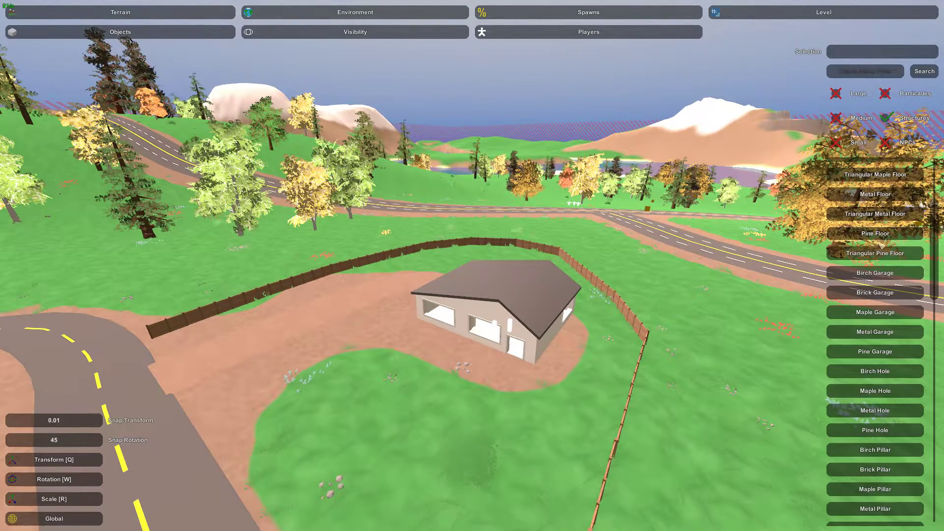
scroll(down, 3)
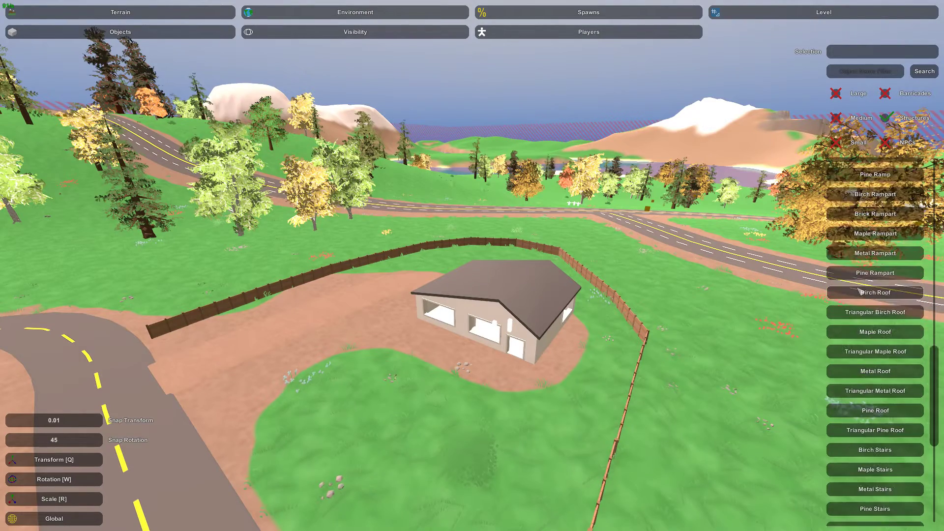
scroll(down, 3)
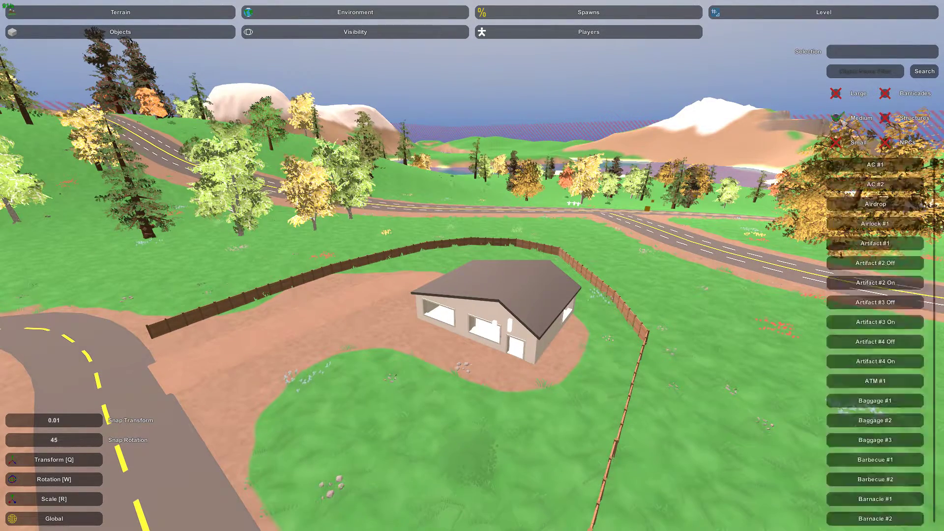
scroll(down, 3)
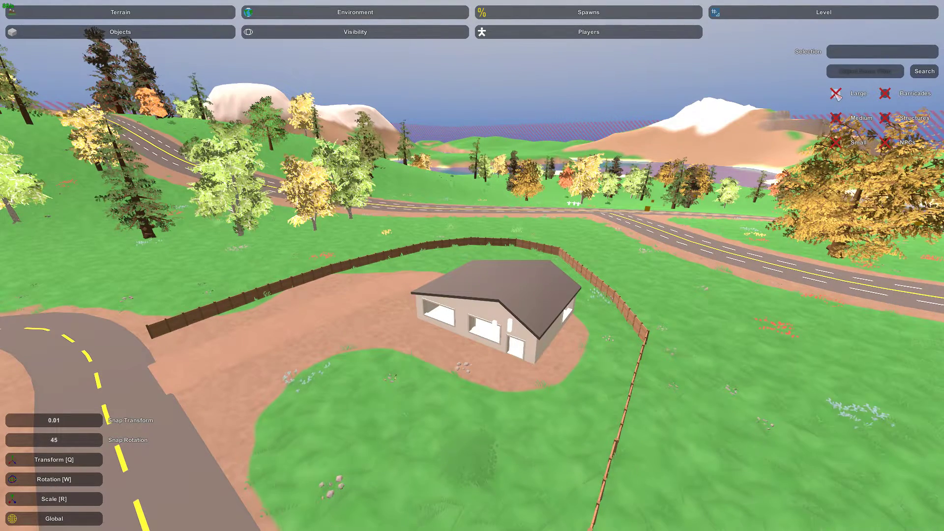
click(837, 94)
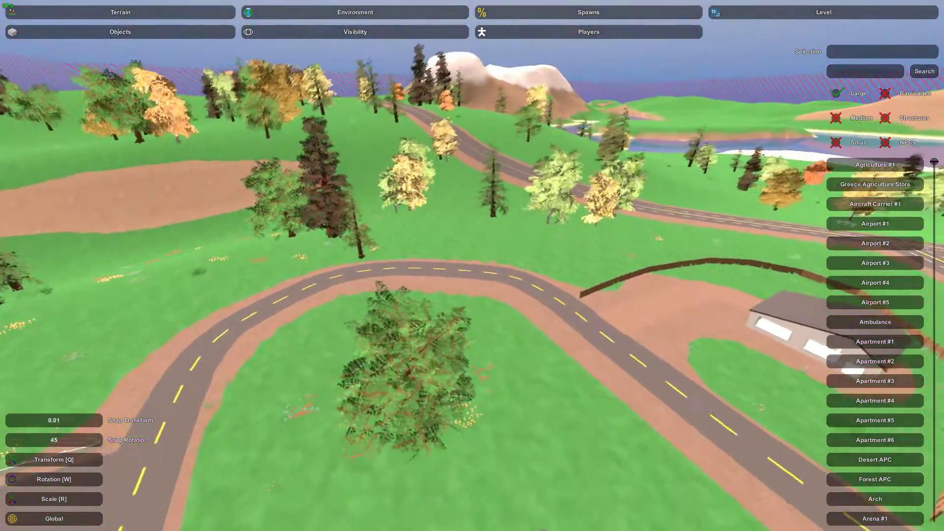
- Sample Apartment #1, Apartment #5 and Desert APC, ending with Arena #1 selected
click(874, 341)
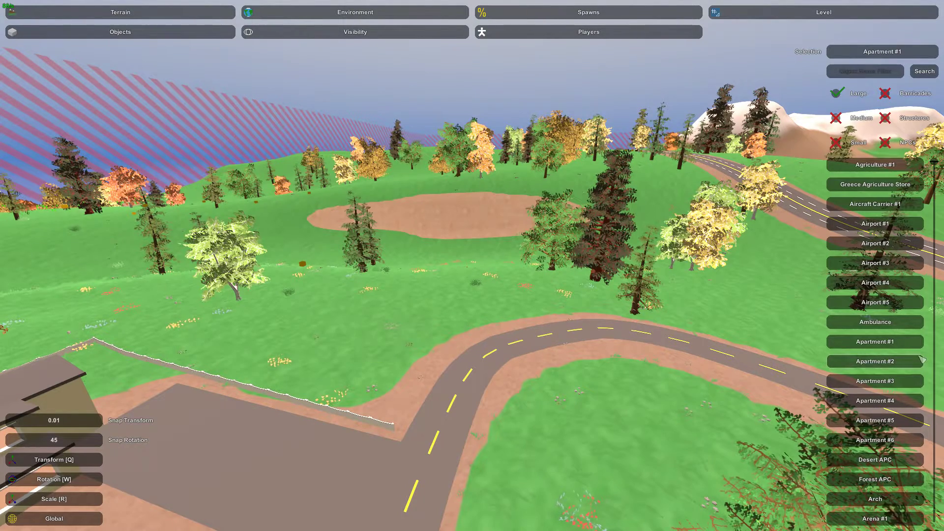
click(874, 362)
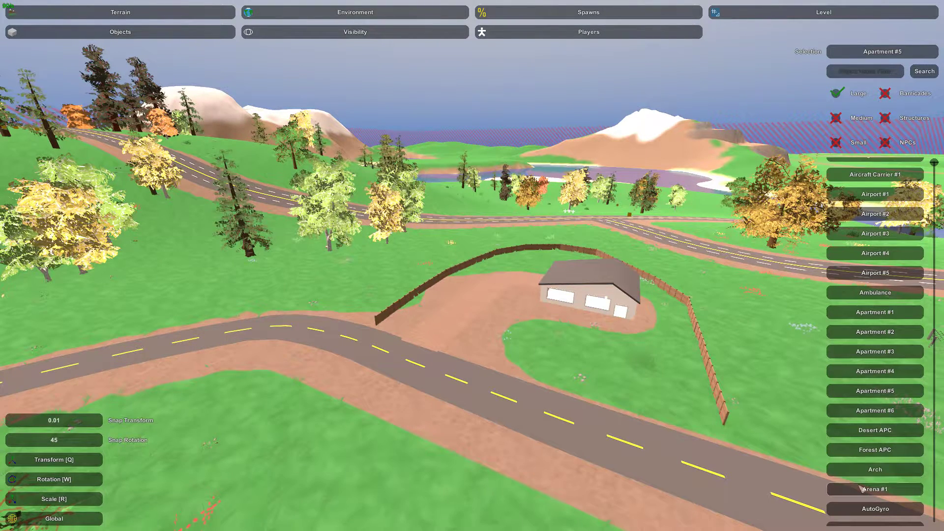
click(874, 488)
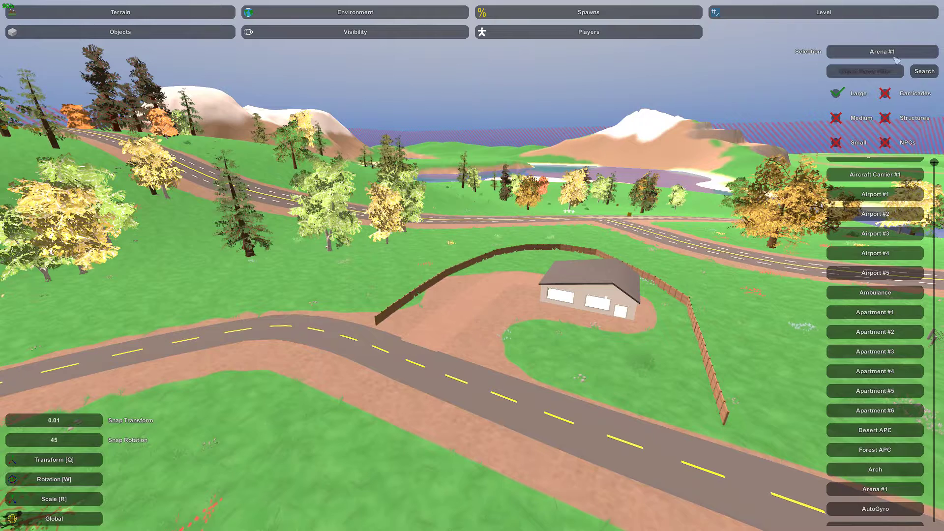
click(874, 429)
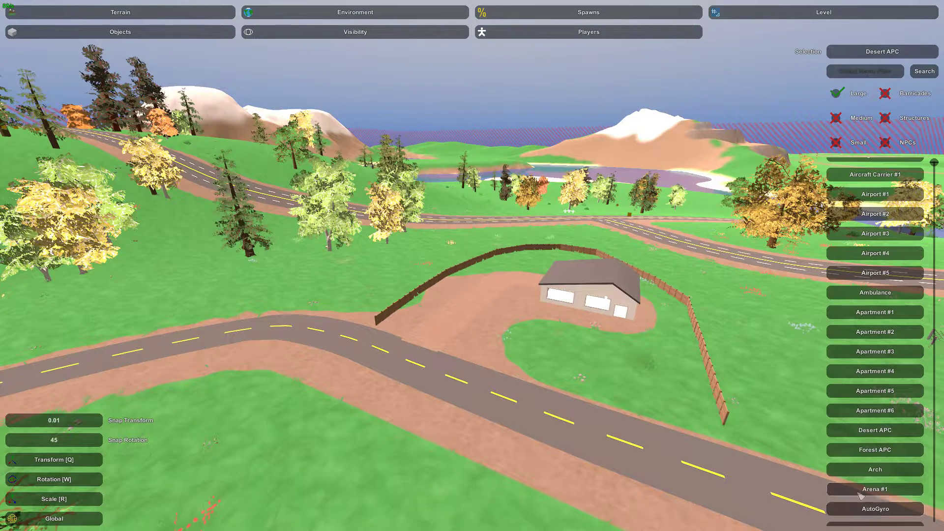
click(874, 489)
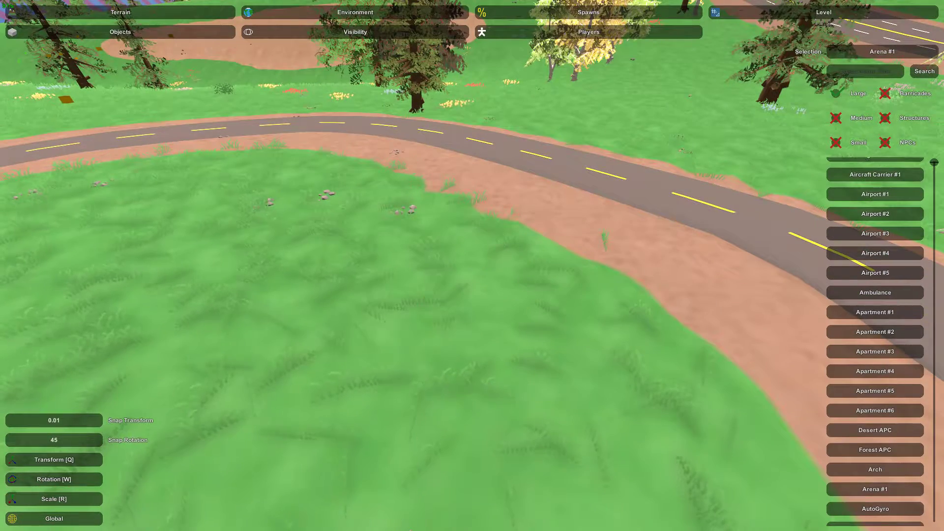
- Select Airport #1 and place it on the grass beside the road
click(874, 194)
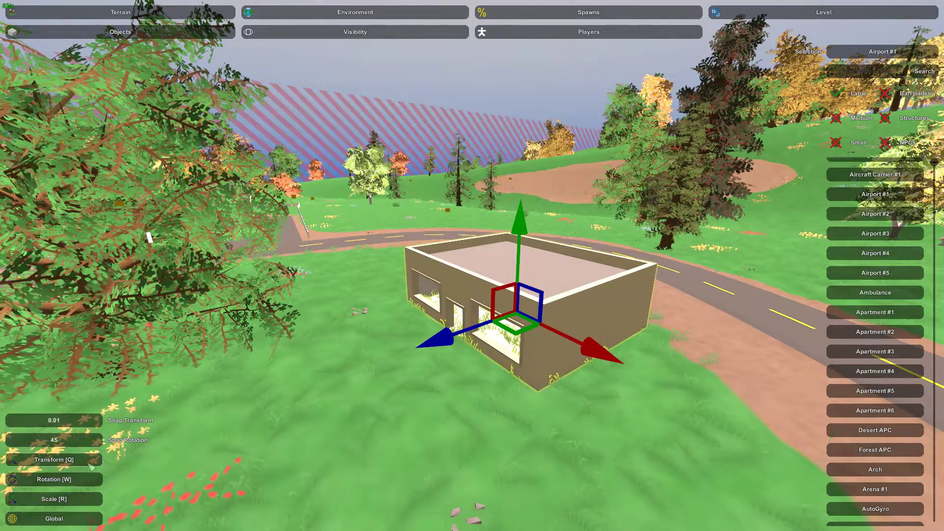
click(53, 478)
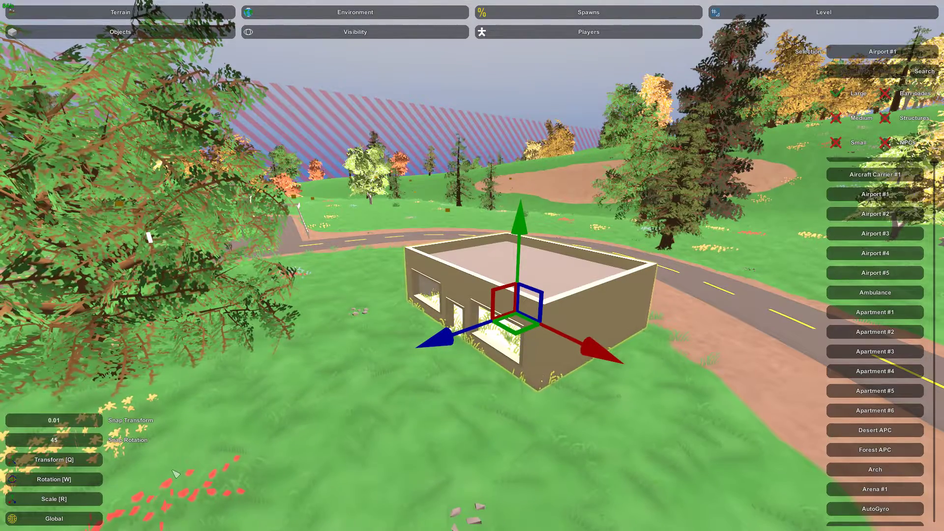
- Rotate the airport building with the rotation gizmo so its front faces the road
click(53, 478)
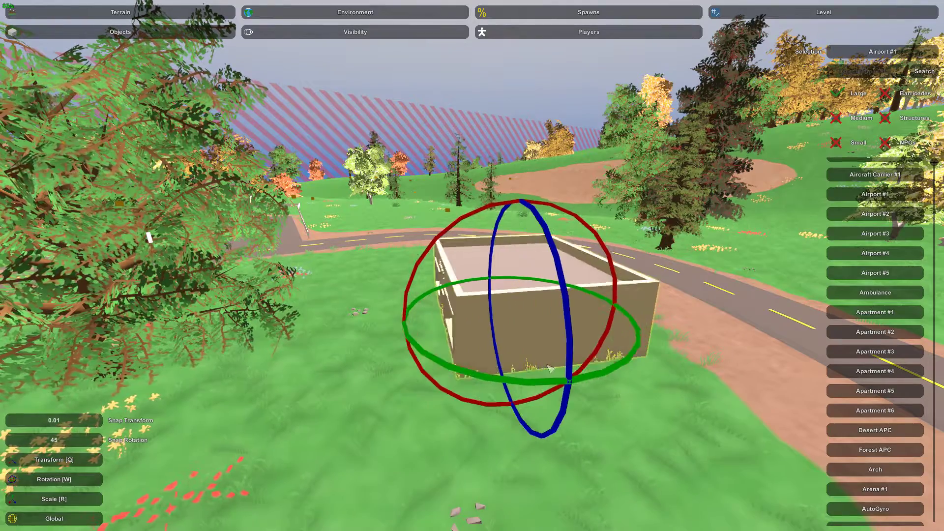
drag(548, 368, 490, 386)
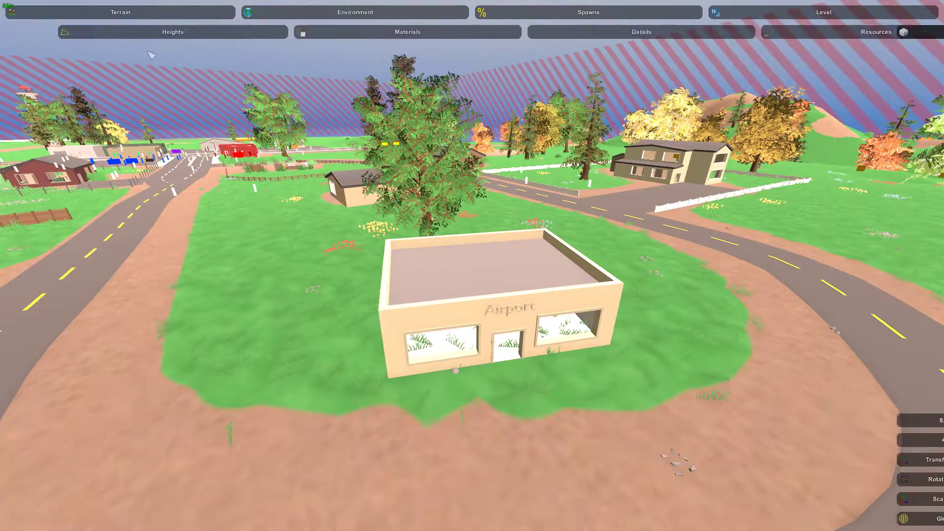
- Bake terrain materials and brush dirt over the grass around the Airport building
click(407, 32)
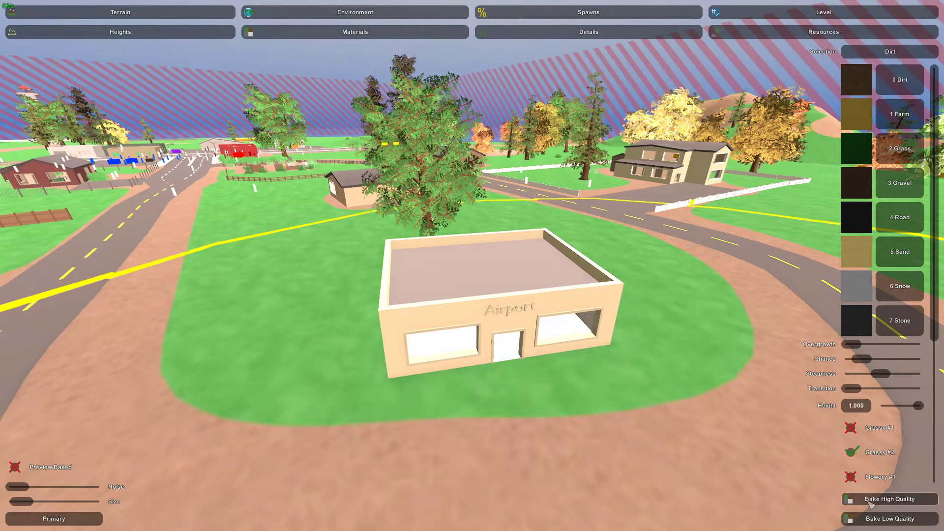
click(890, 498)
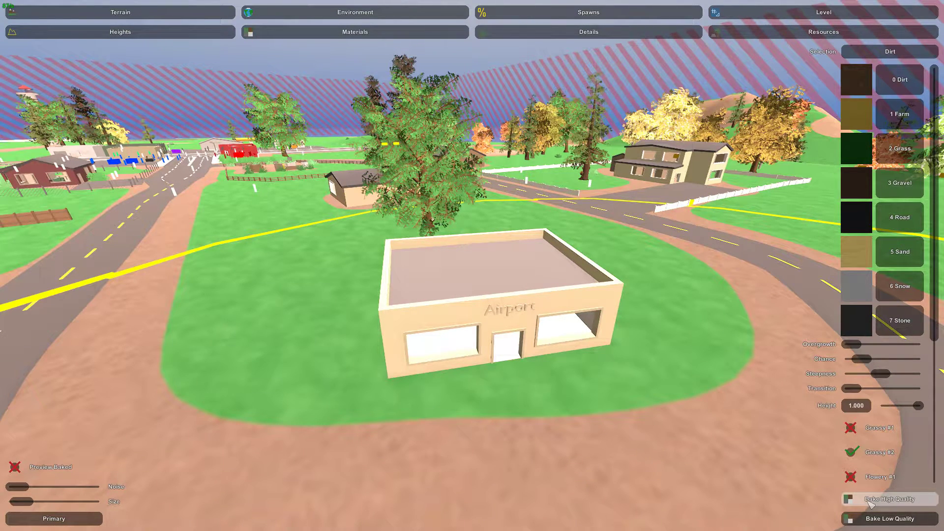
click(891, 499)
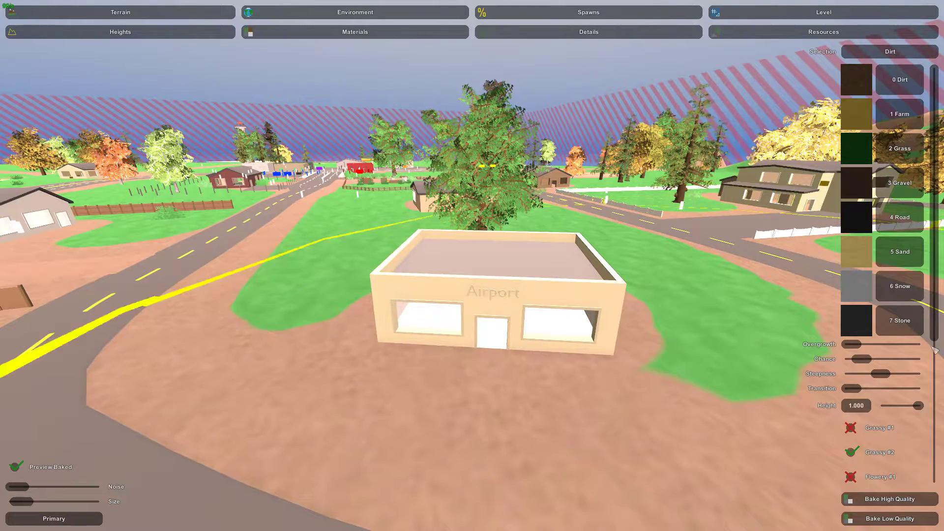
scroll(down, 3)
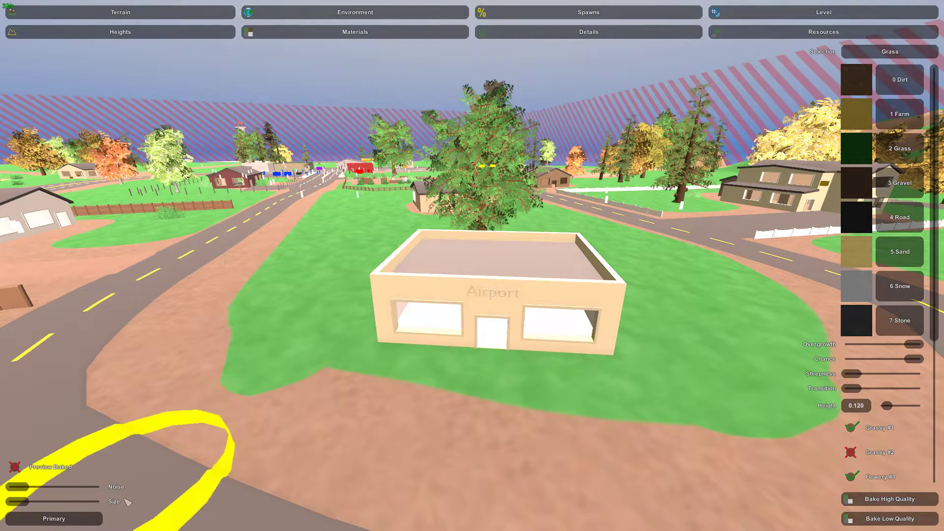
drag(896, 388, 849, 388)
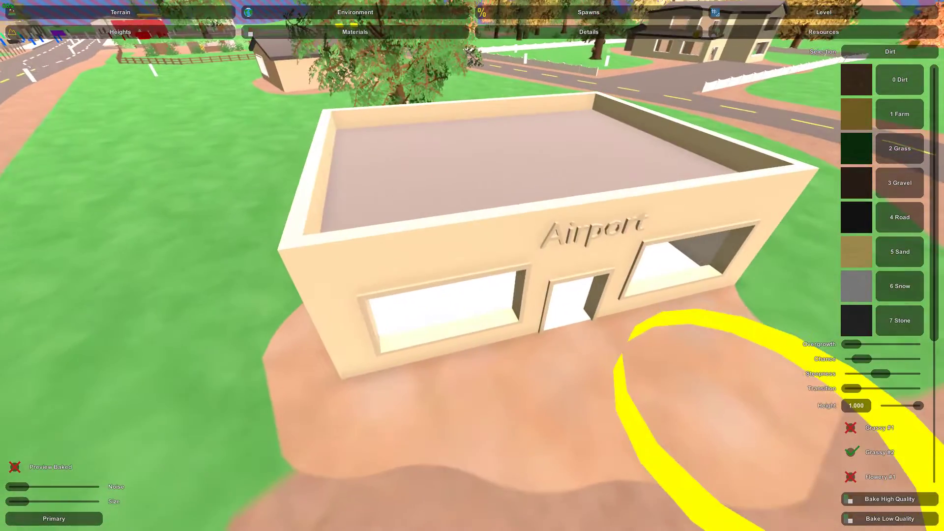
- Paint a dirt path to the Airport door with foliage details and ground material
click(588, 32)
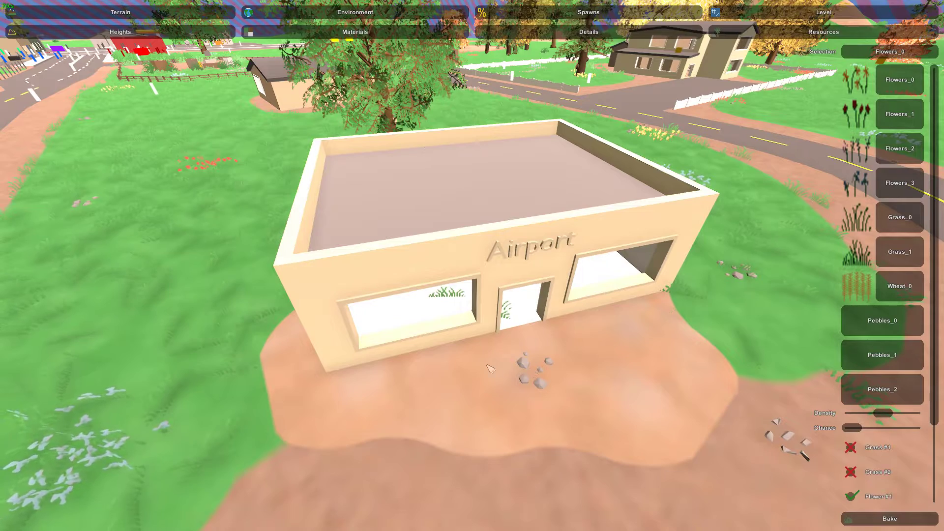
click(354, 31)
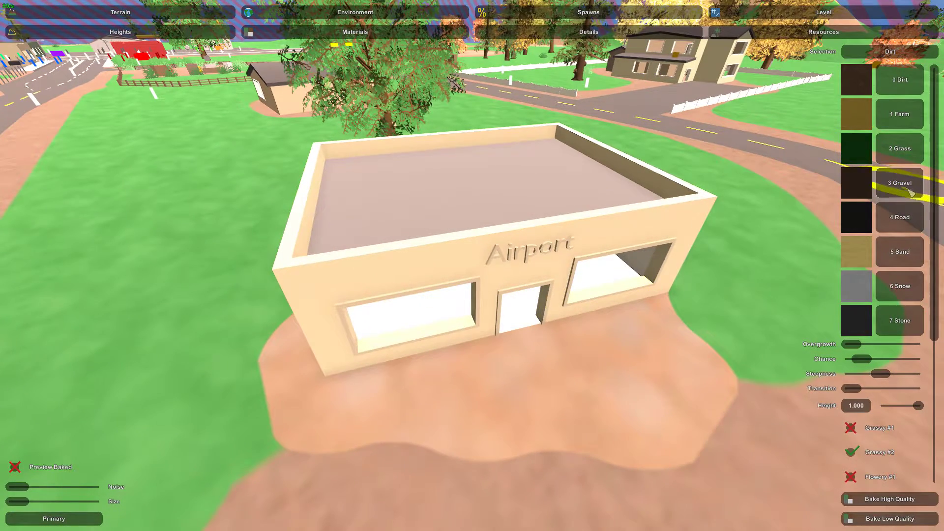
click(899, 182)
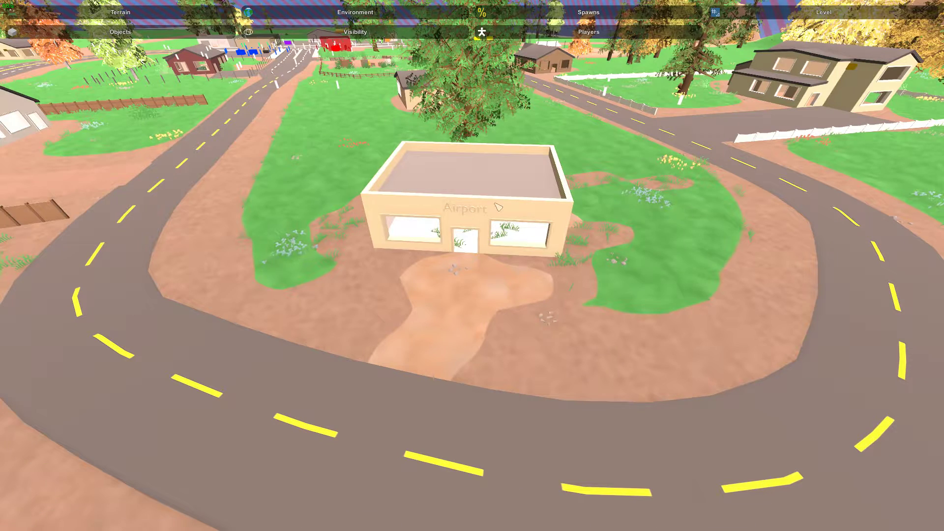
- Delete the Airport building and move the view to the pale blank house
click(463, 208)
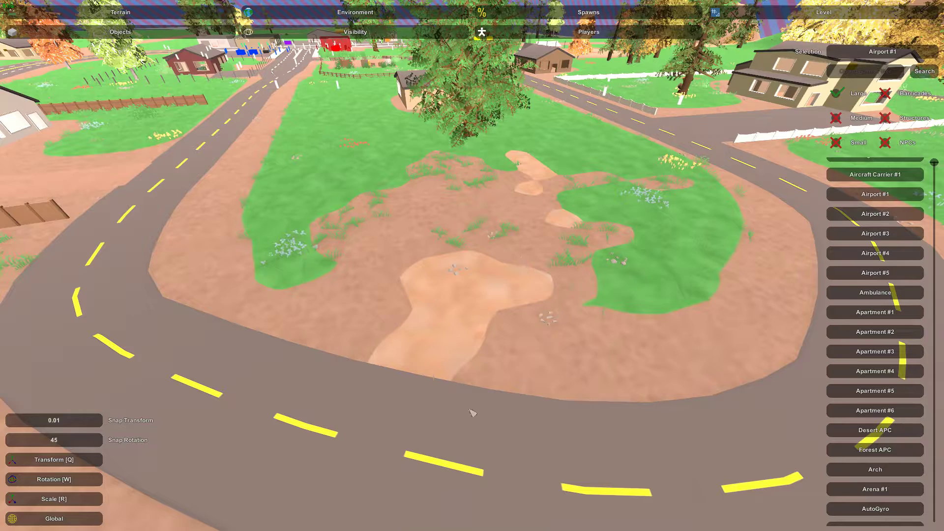
scroll(down, 3)
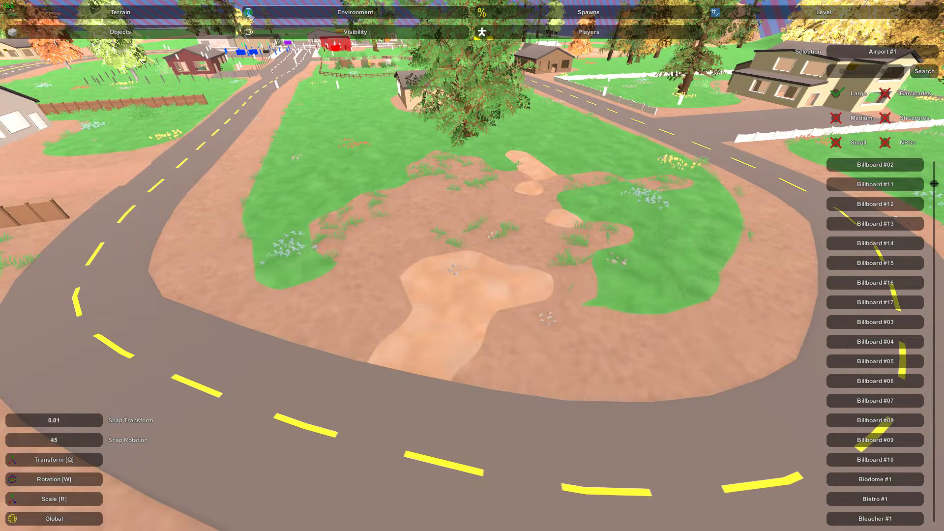
click(120, 12)
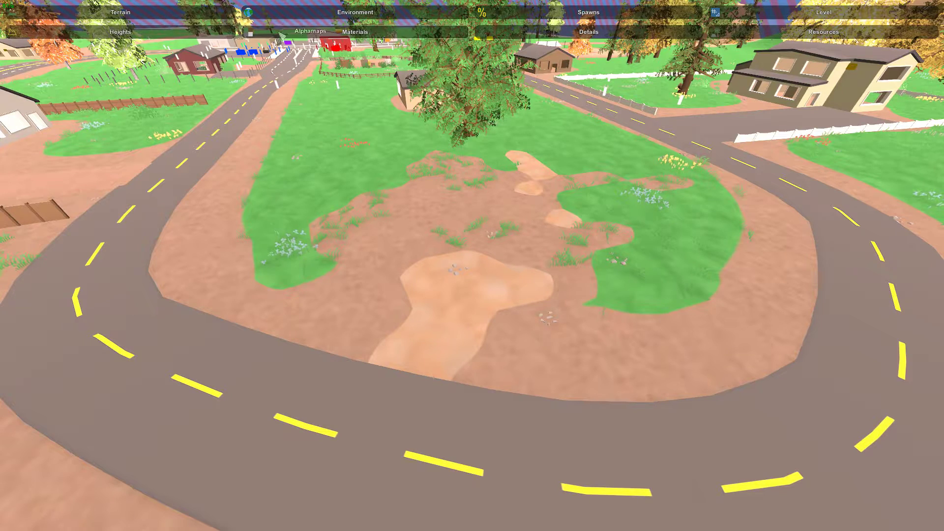
click(310, 31)
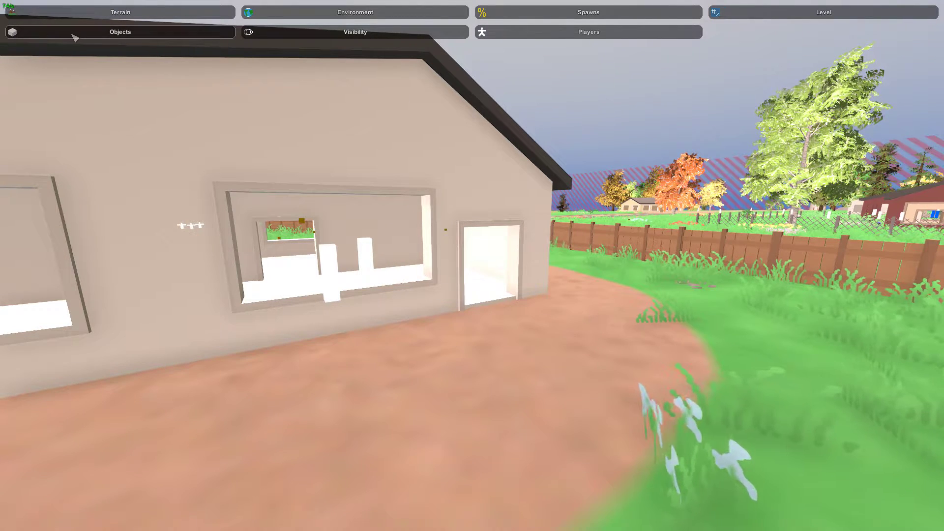
- Search the object catalogue for 'door' and choose Pine Door to place
click(120, 31)
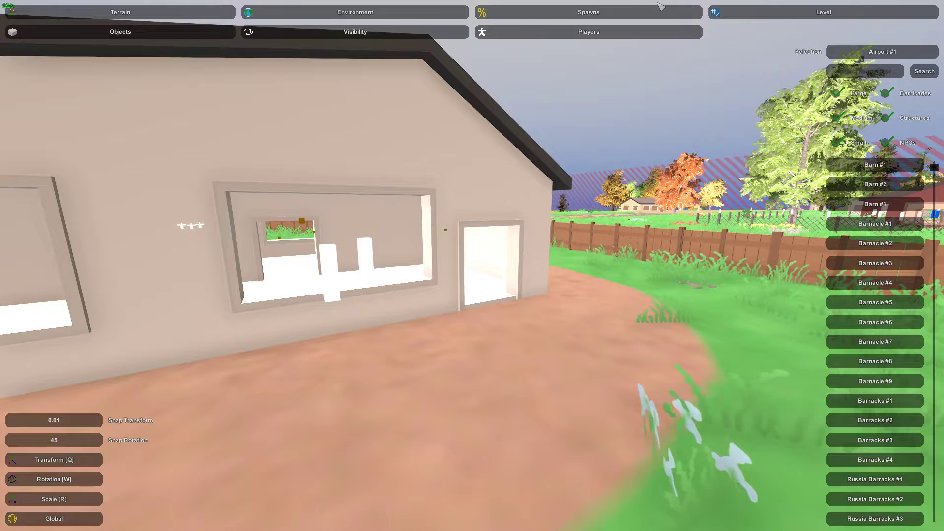
text(door)
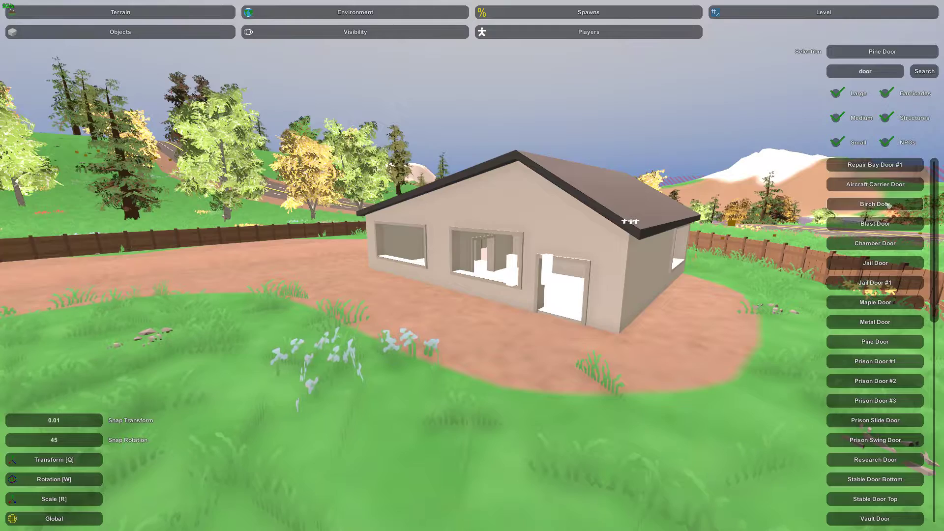
click(874, 203)
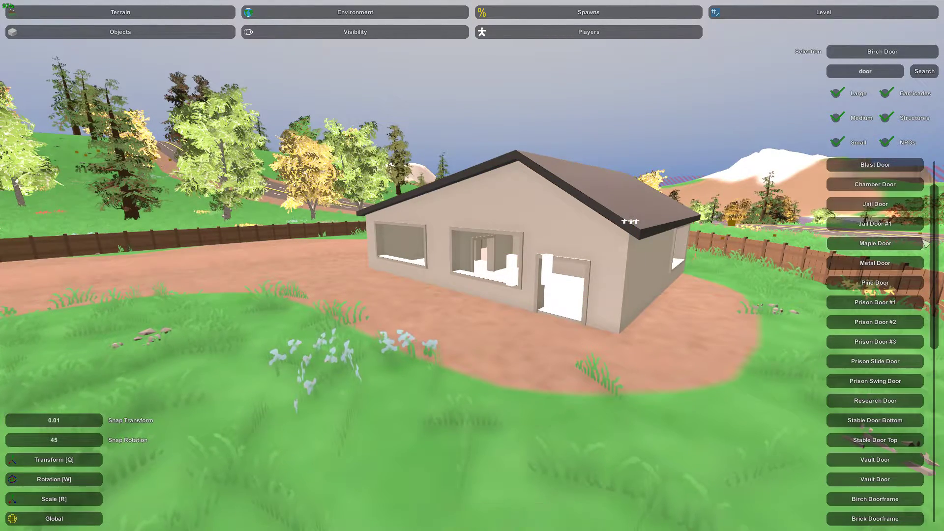
scroll(down, 3)
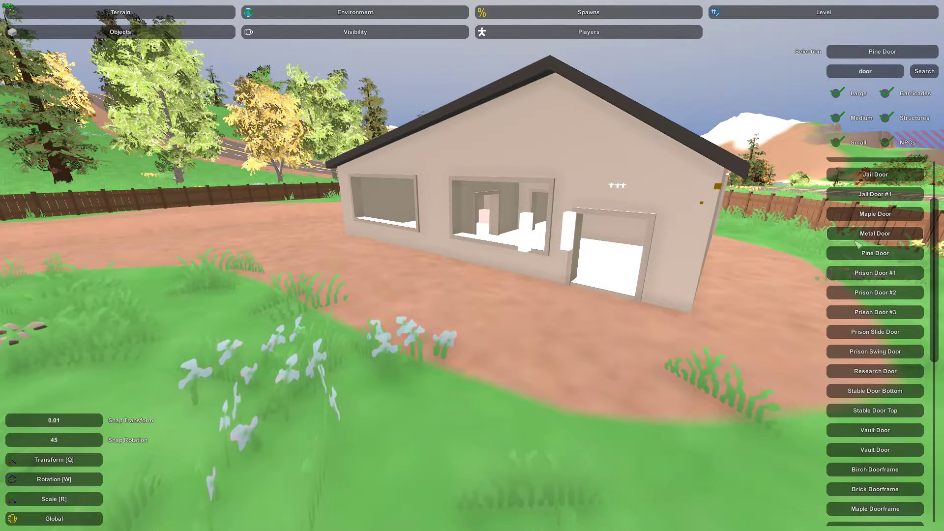
- Place a Metal Door and drag it toward the blank house's doorway
click(874, 234)
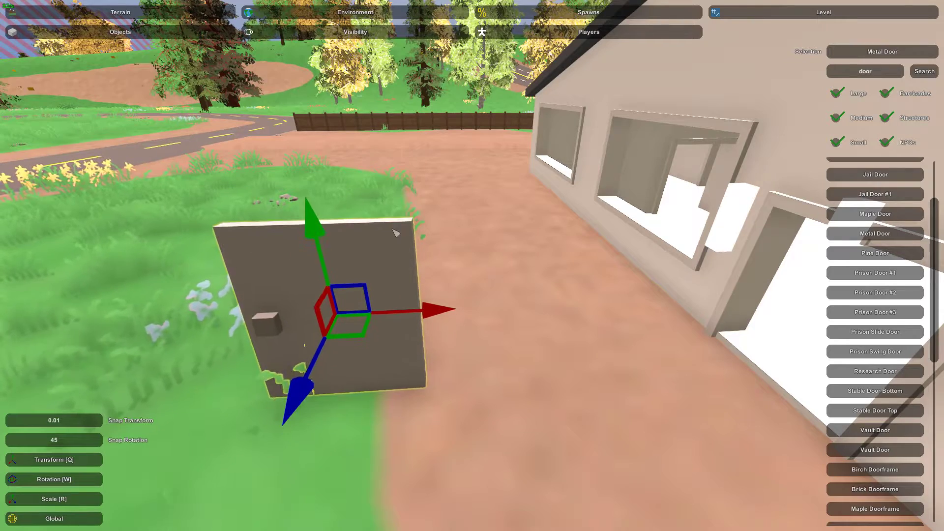
drag(313, 307, 681, 295)
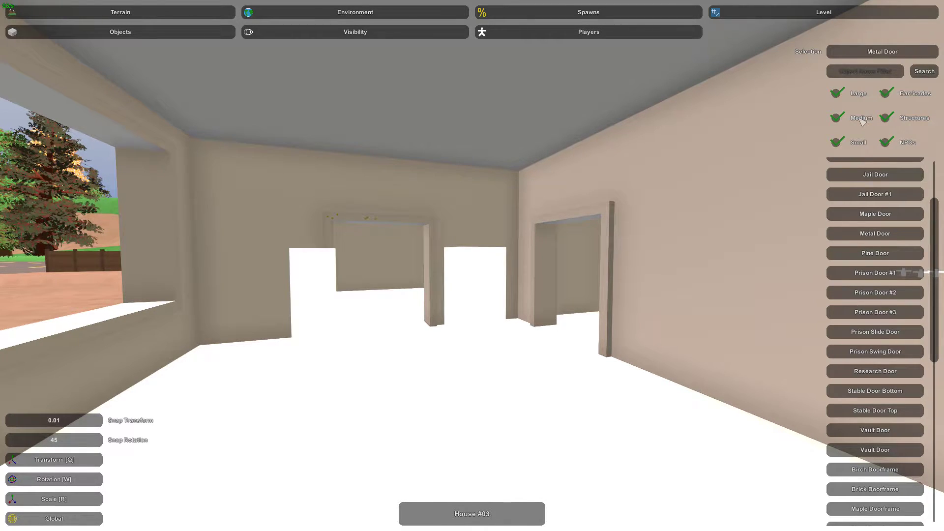
- Search the object catalogue for 'couch' to pick the Green Couch
text(couchs)
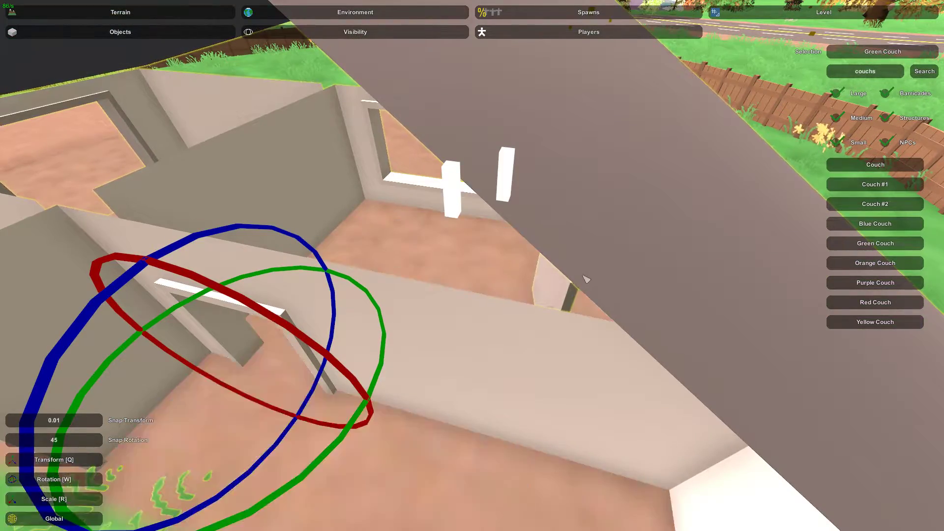
mouse_move(690, 249)
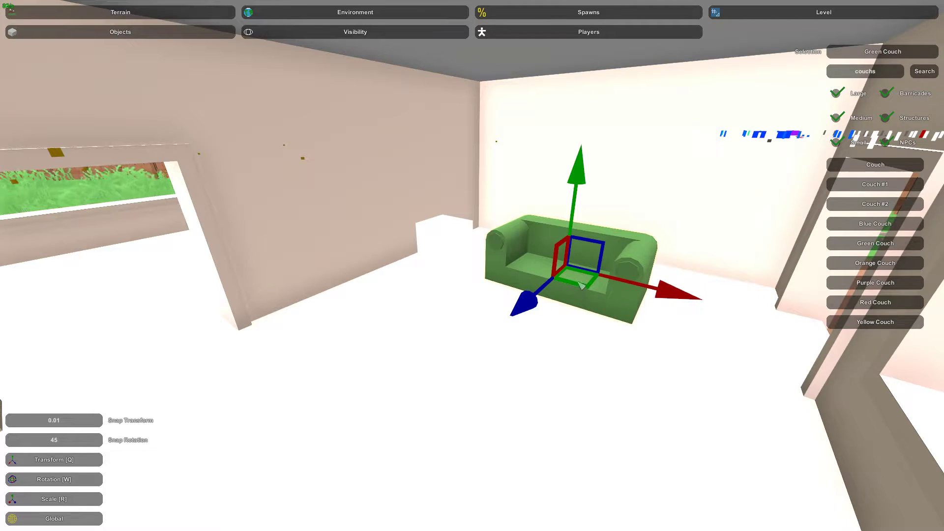
- Rotate the green couch beside the window, then search 'televi' for Television #1
click(54, 479)
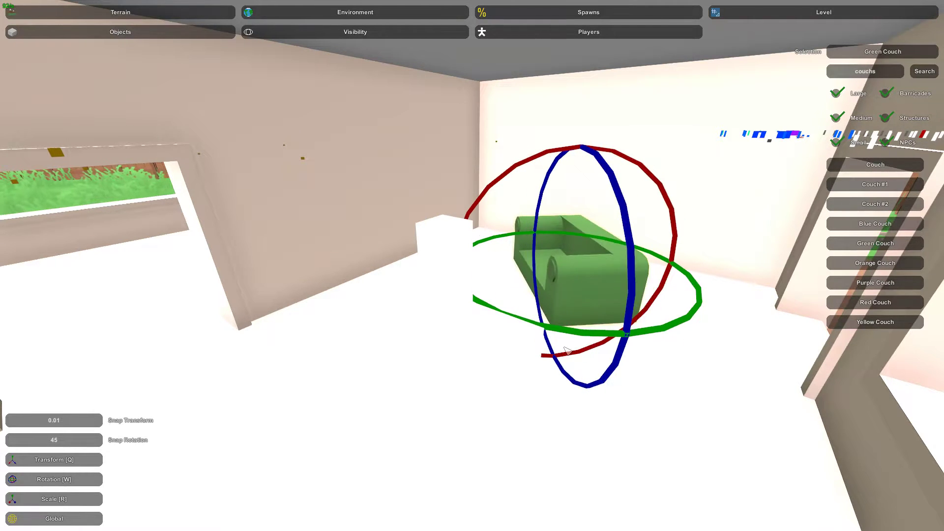
drag(566, 351, 581, 355)
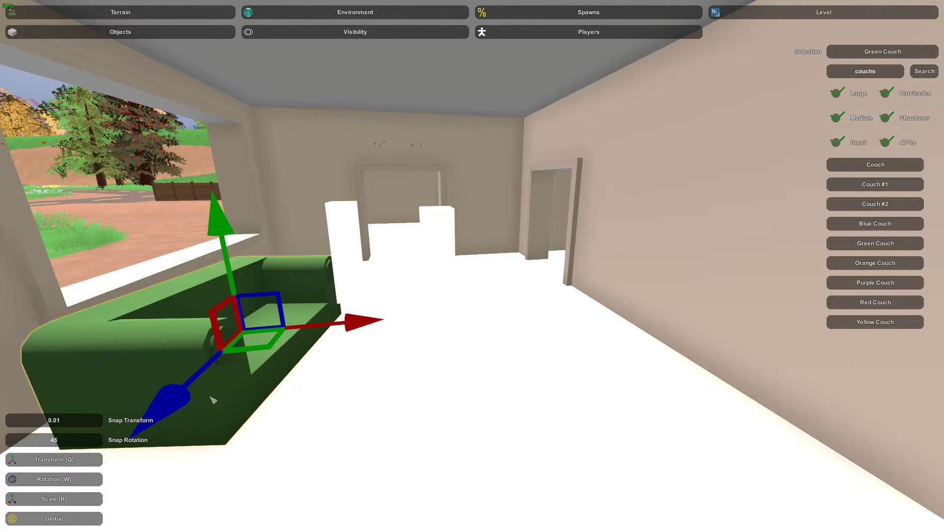
click(54, 479)
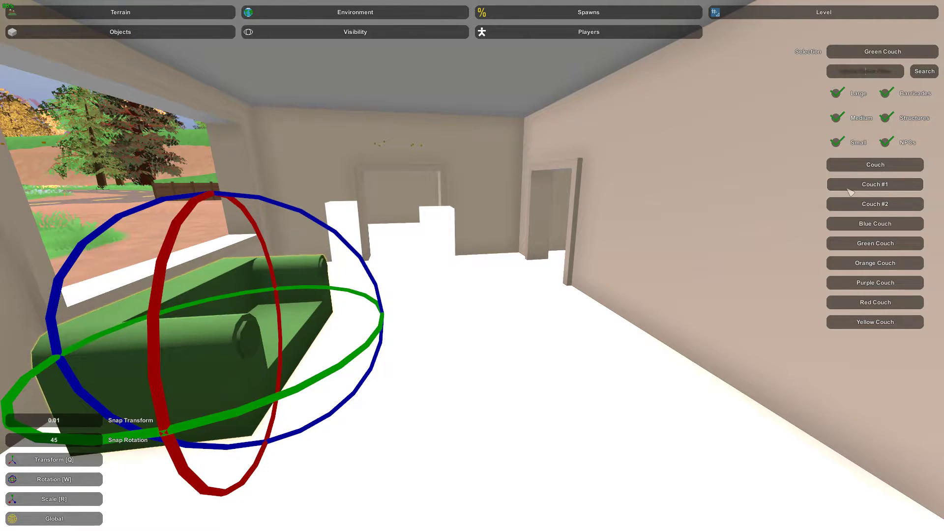
text(television)
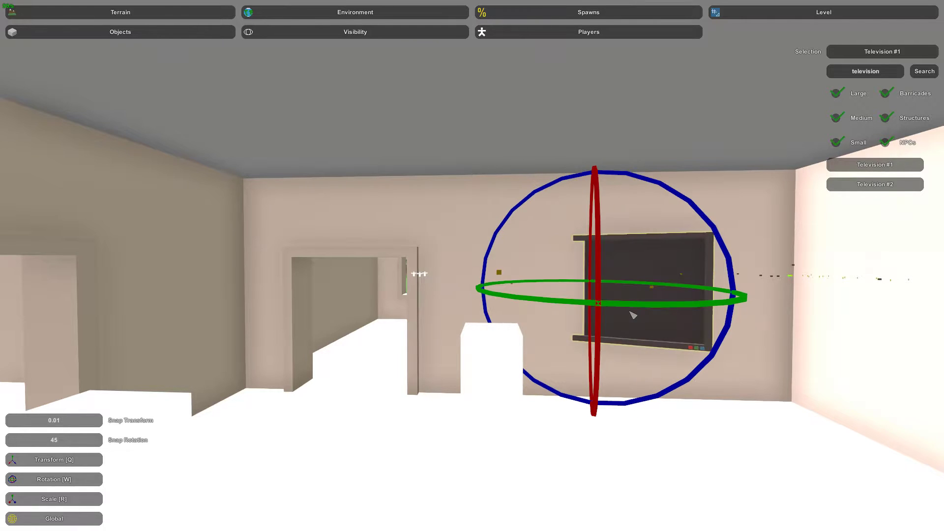
- Rotate Television #1 flat against the inner wall and switch to resizing it
drag(596, 295, 644, 304)
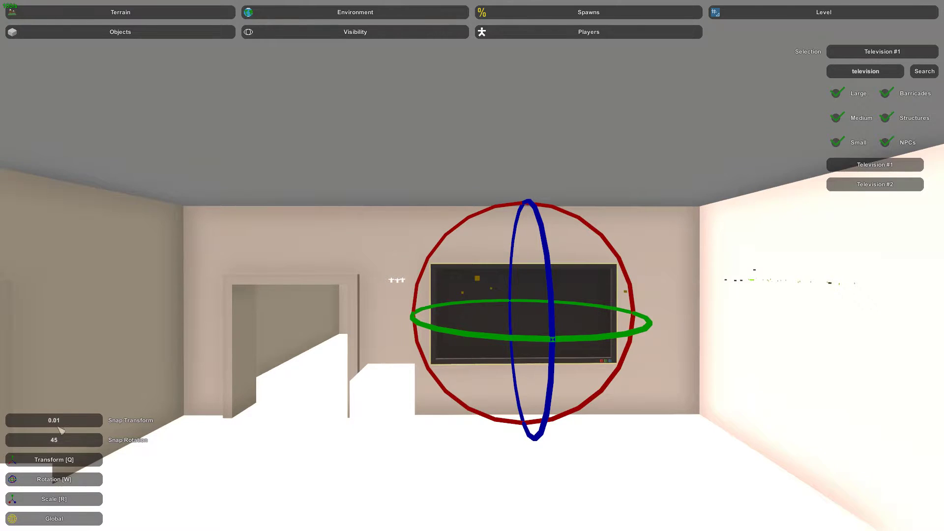
click(53, 478)
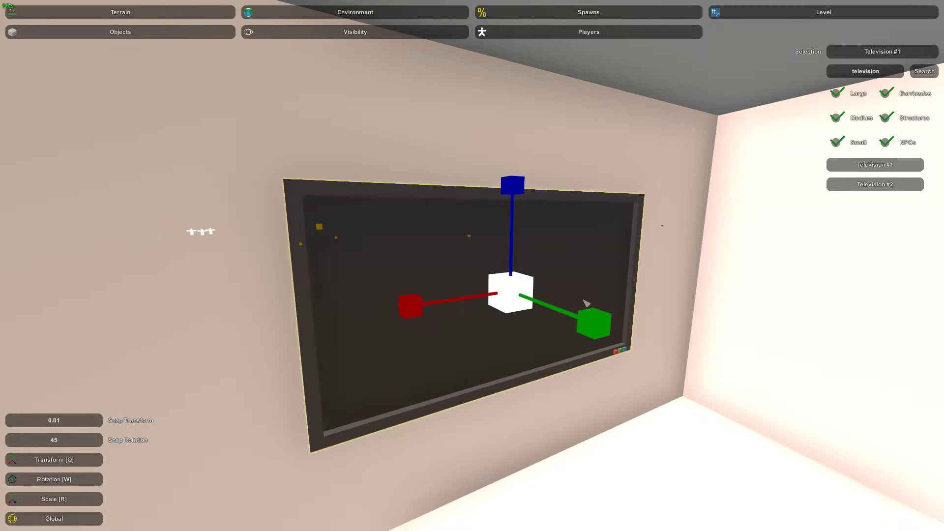
mouse_move(469, 237)
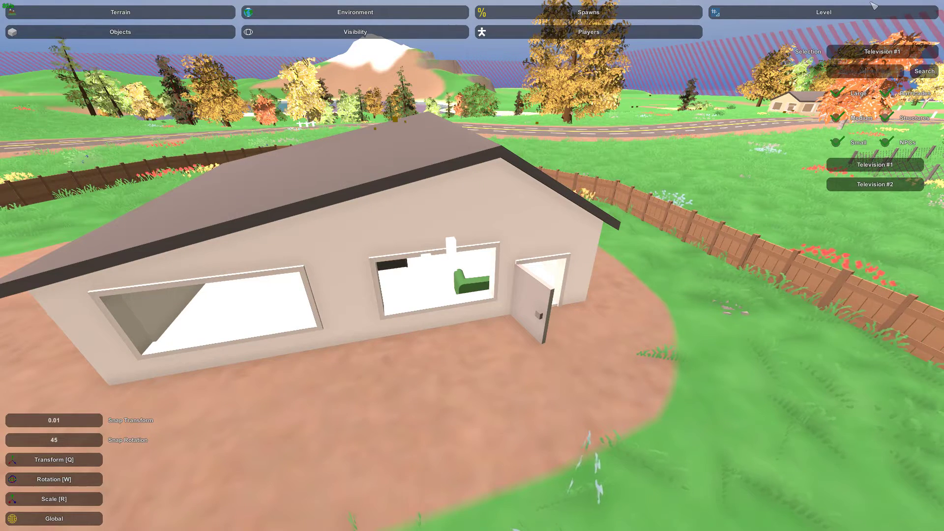
- Search 'table' and choose Pine Square Table to place in the dirt yard
text(table)
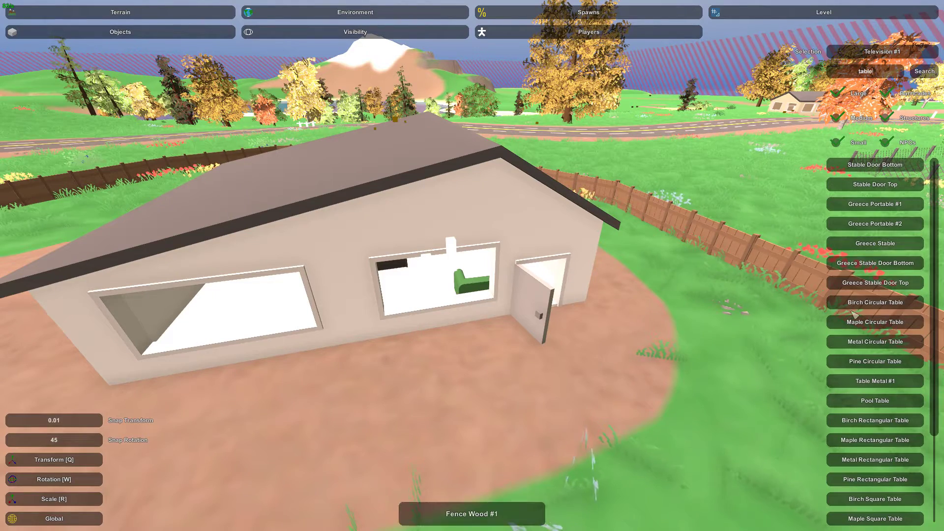
scroll(down, 3)
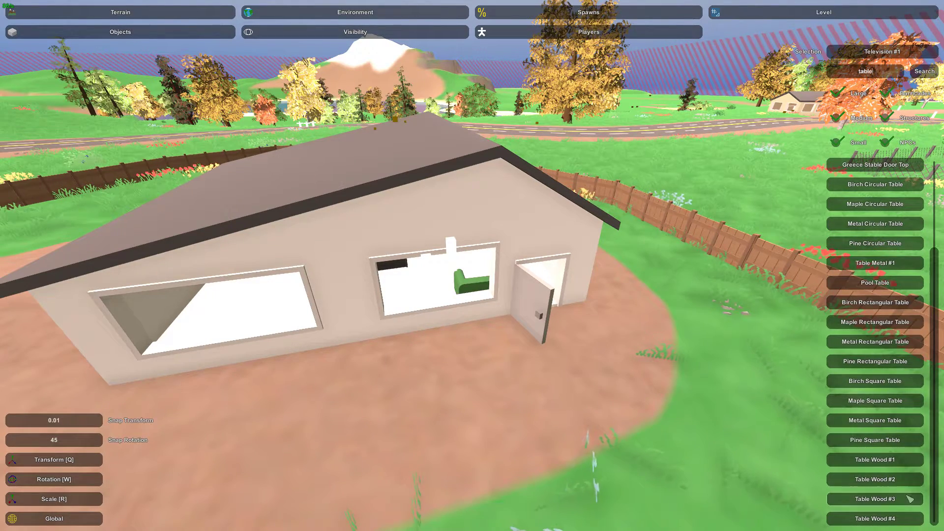
click(873, 479)
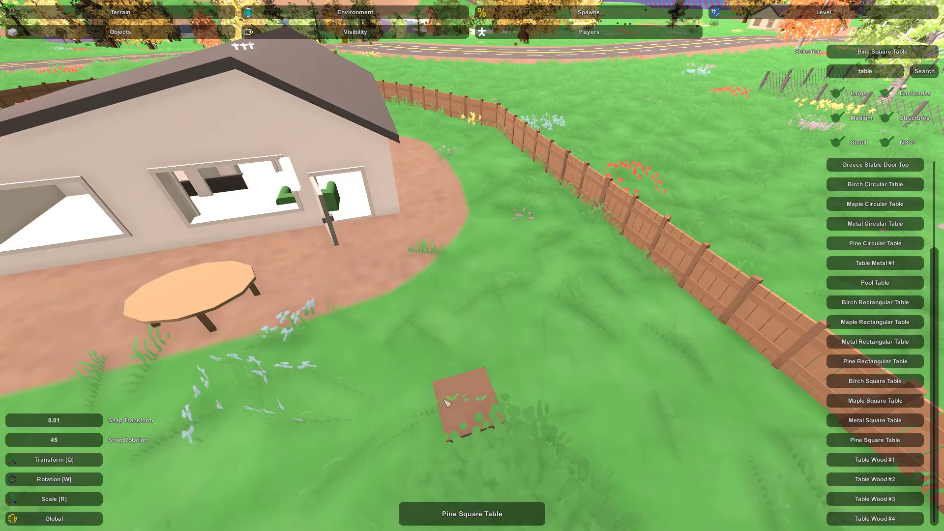
- Drag the round wooden table inside beside the green couch and deselect it
click(466, 403)
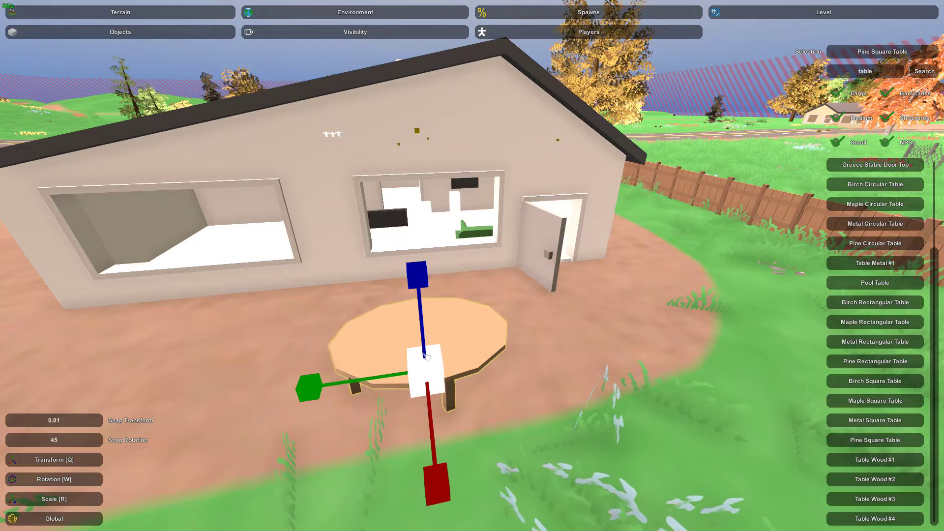
drag(301, 386, 301, 390)
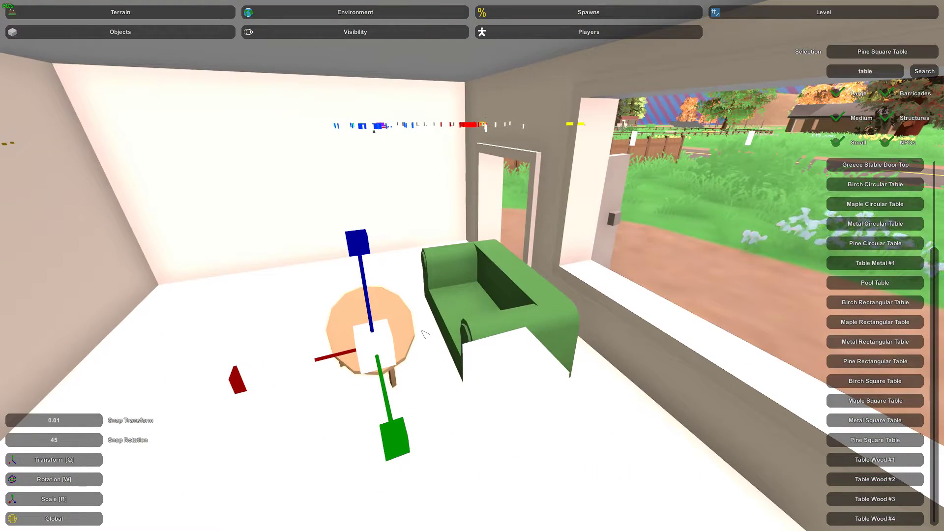
click(53, 478)
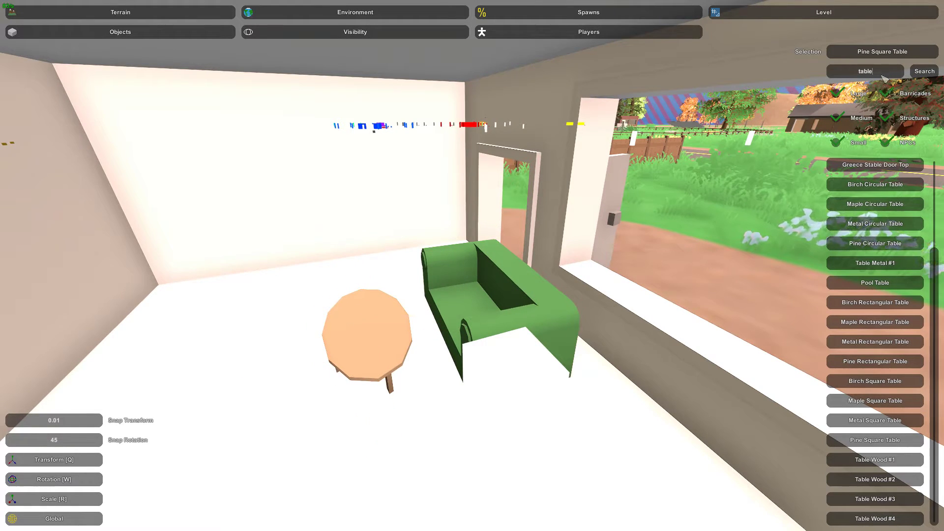
- Clear the search, type 'newsa' and select the Newspaper result
click(866, 71)
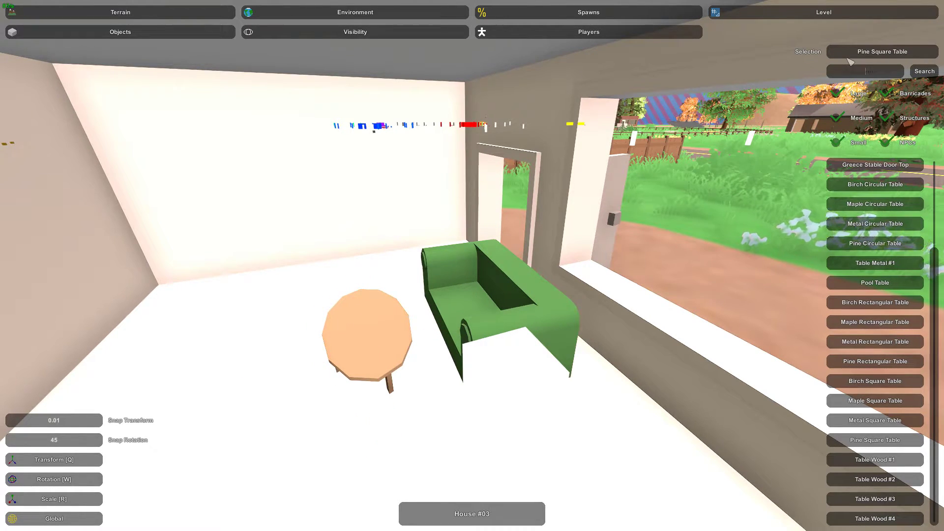
text(newsa)
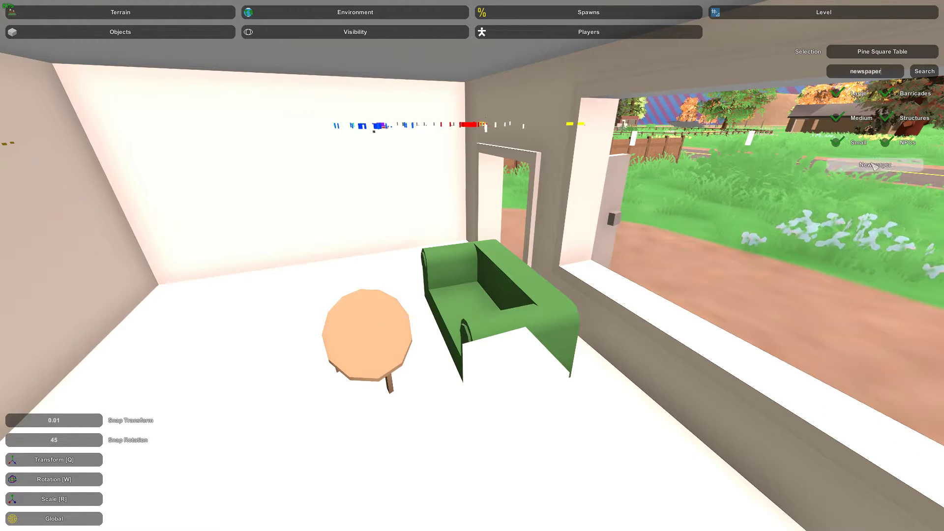
click(874, 164)
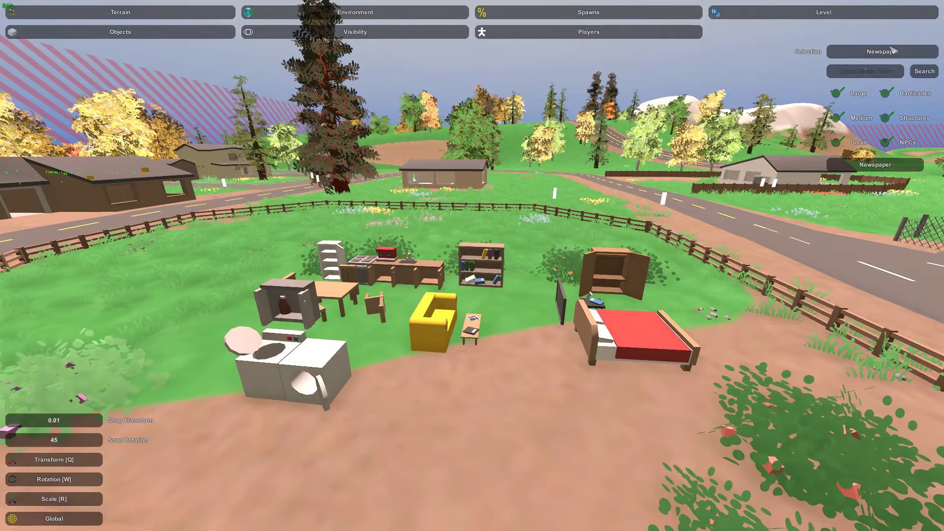
- Search 'apartment' and preview Apartment #1 through #4
text(apartment)
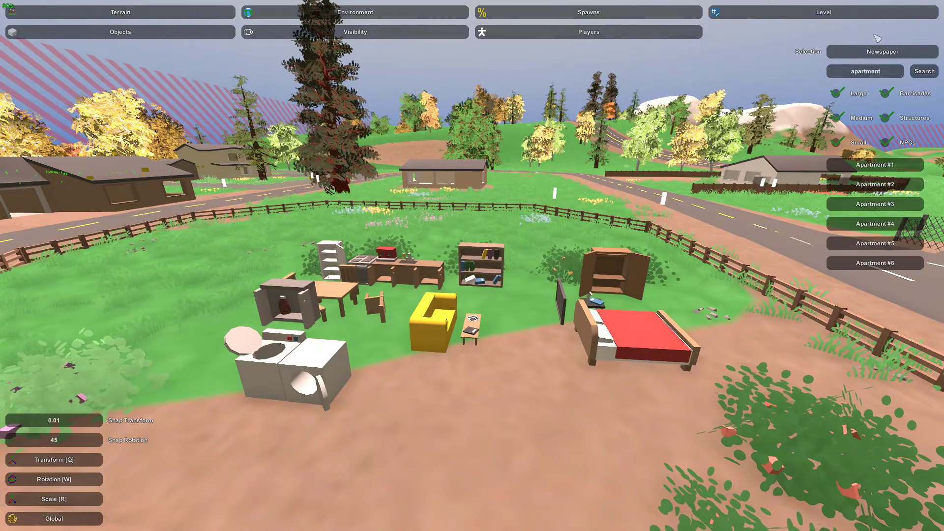
click(875, 164)
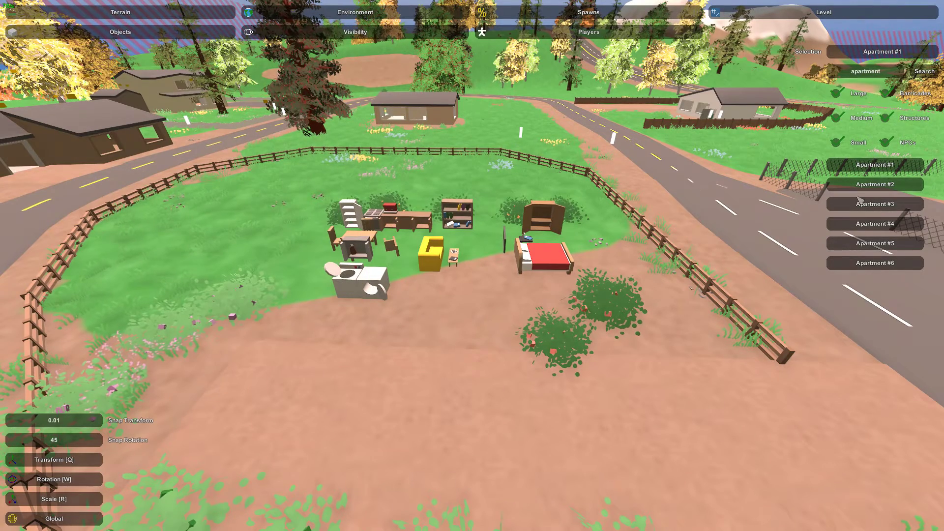
click(874, 185)
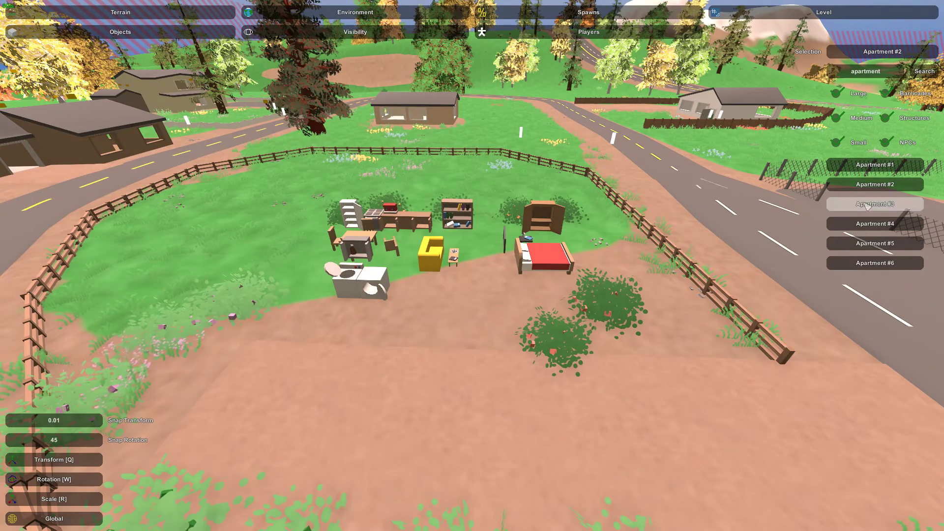
click(874, 204)
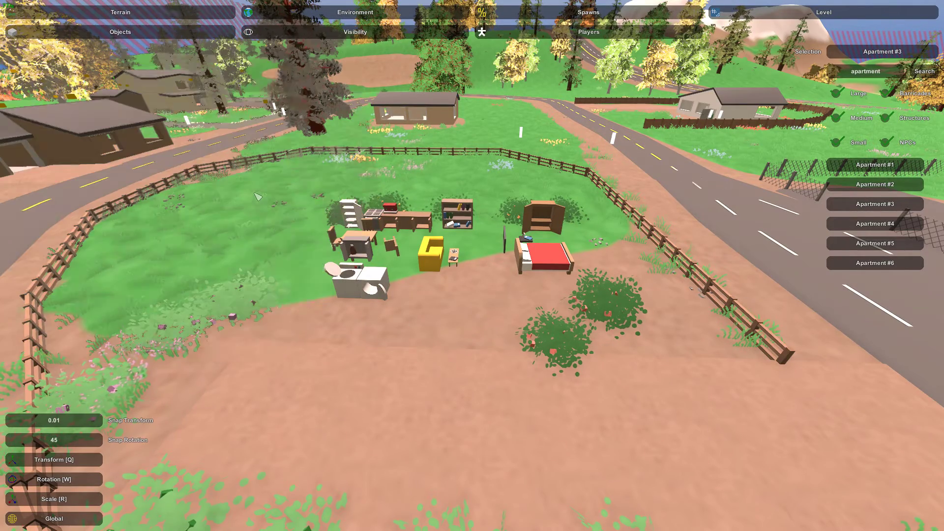
click(874, 223)
text(house)
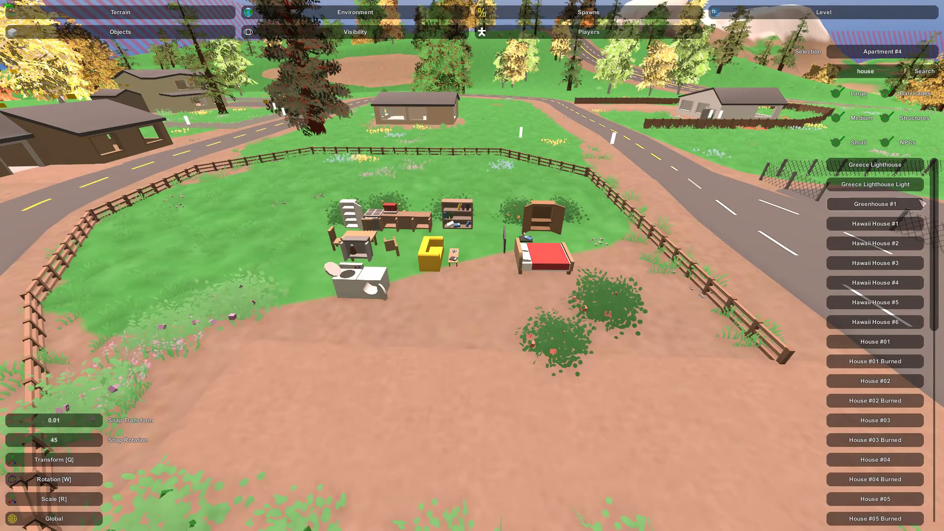
- Preview Houses #02, #04, #06, #08 and #13, then select House #14
click(874, 341)
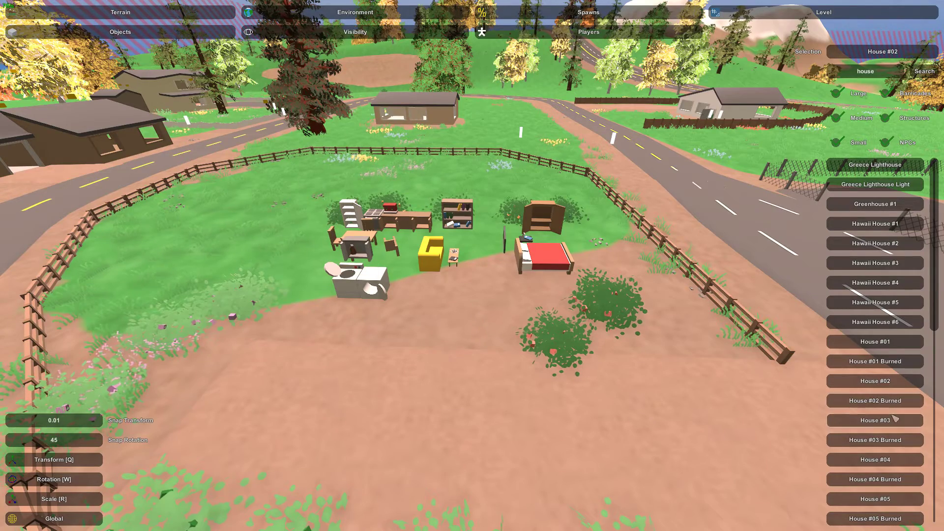
click(874, 419)
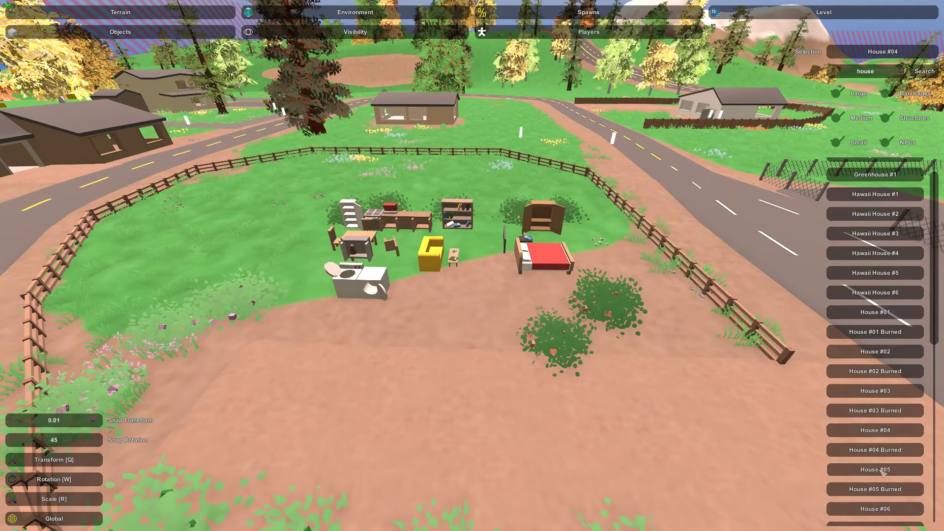
click(874, 469)
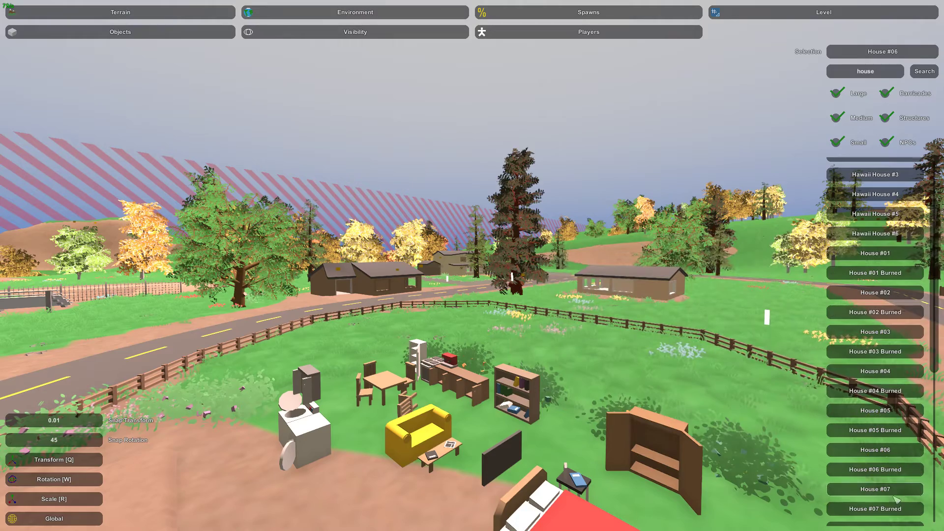
click(874, 488)
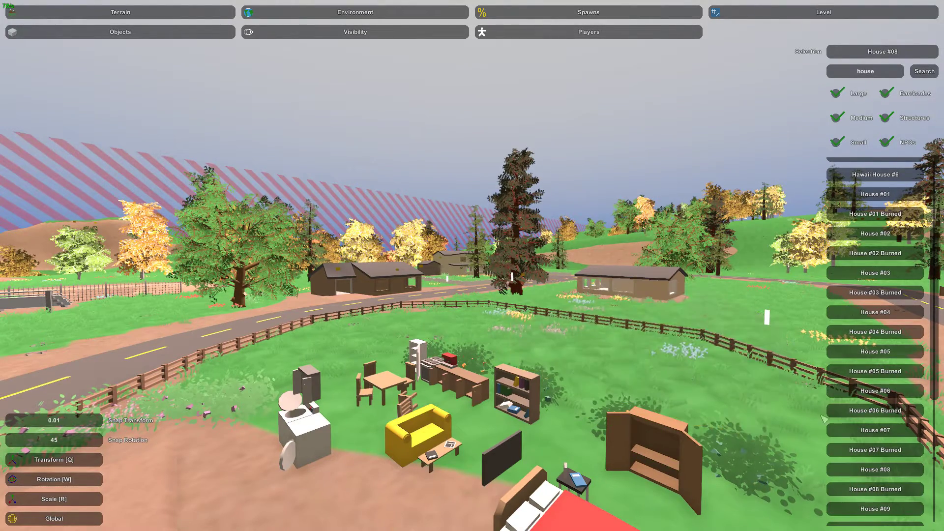
click(874, 508)
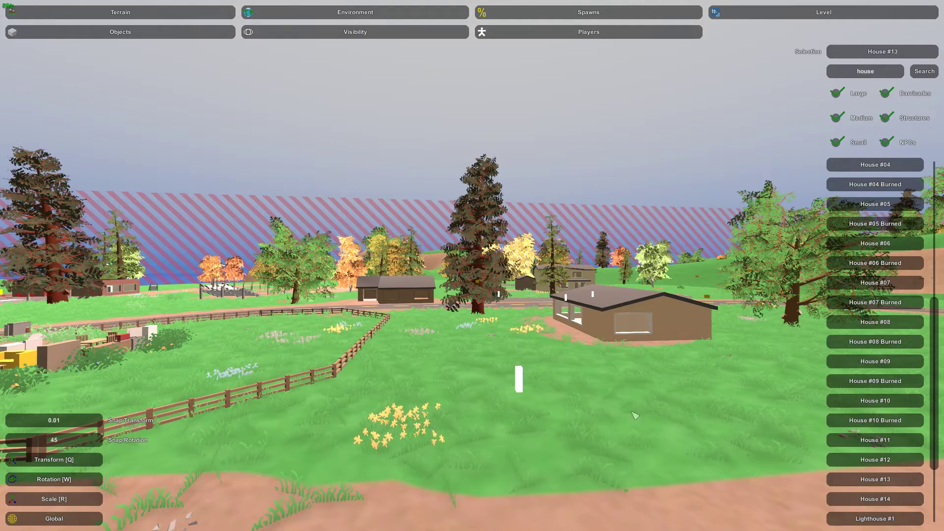
click(874, 499)
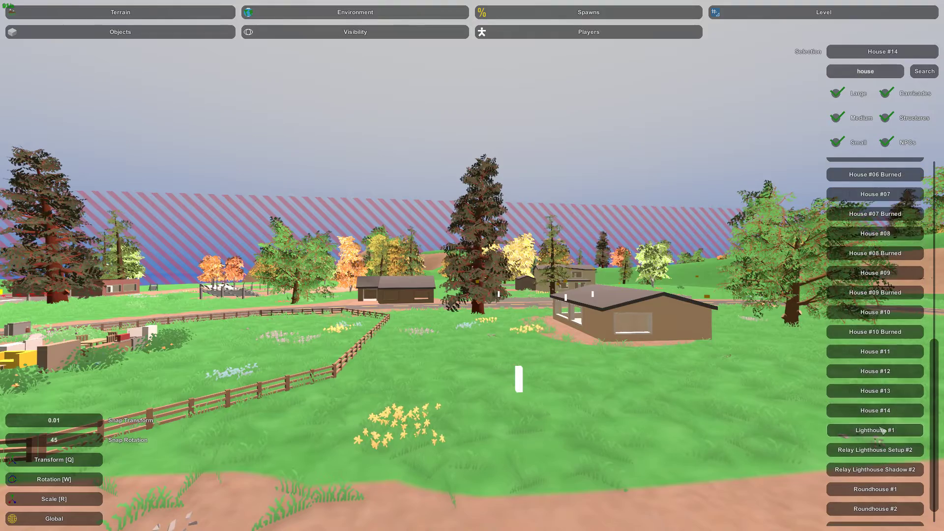
scroll(down, 3)
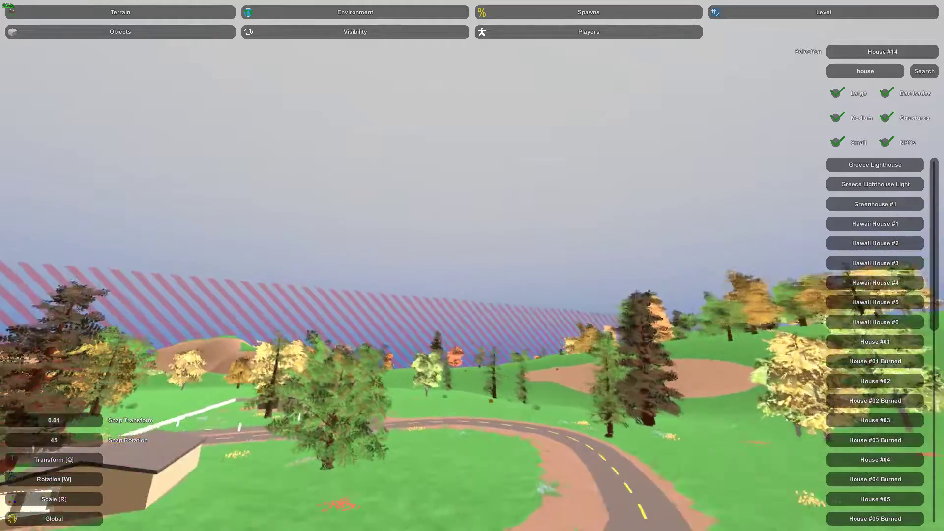
scroll(down, 3)
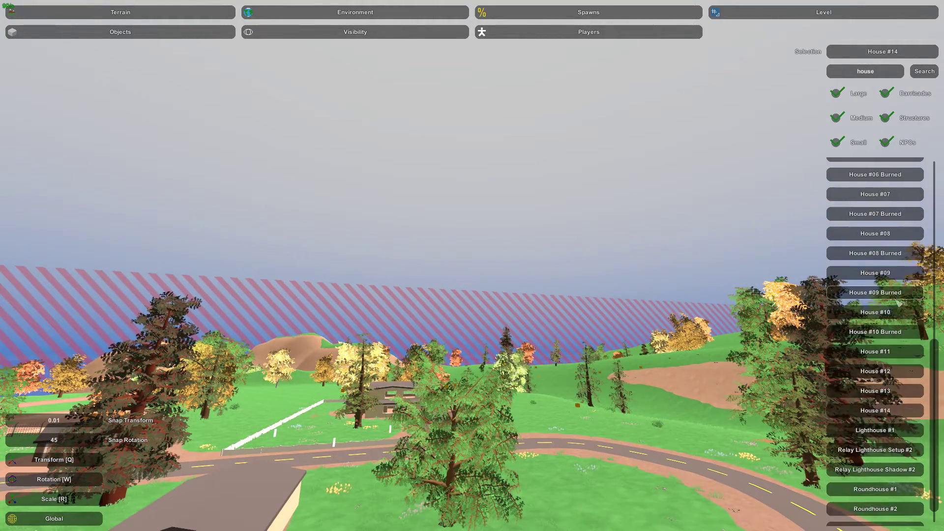